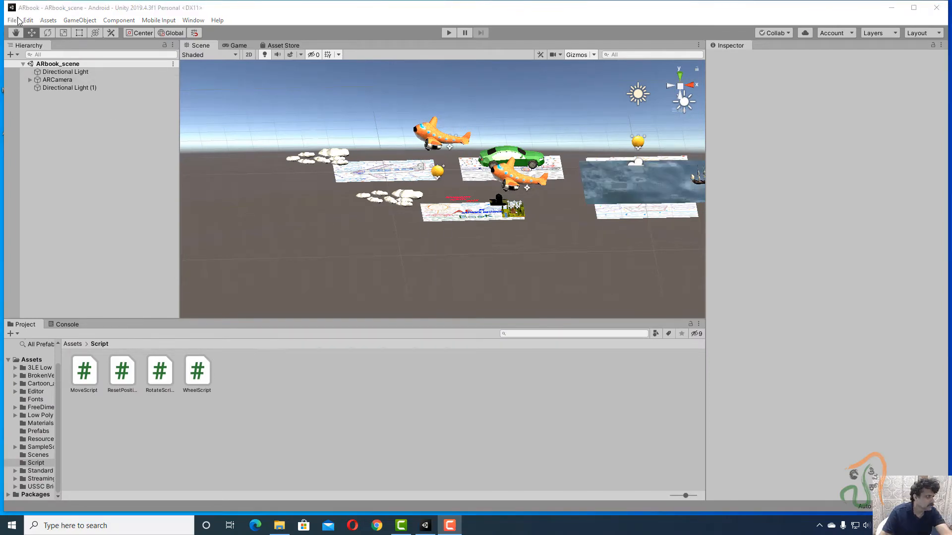
- Add the open ARbook_scene to the scenes list in Build Settings
{"action": "left_click", "coordinate": [11, 20]}
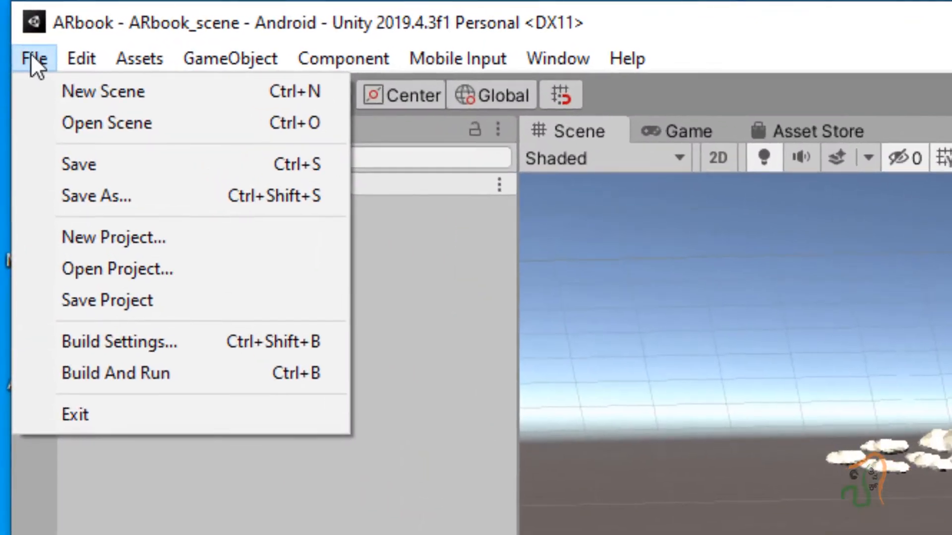
{"action": "left_click", "coordinate": [119, 341]}
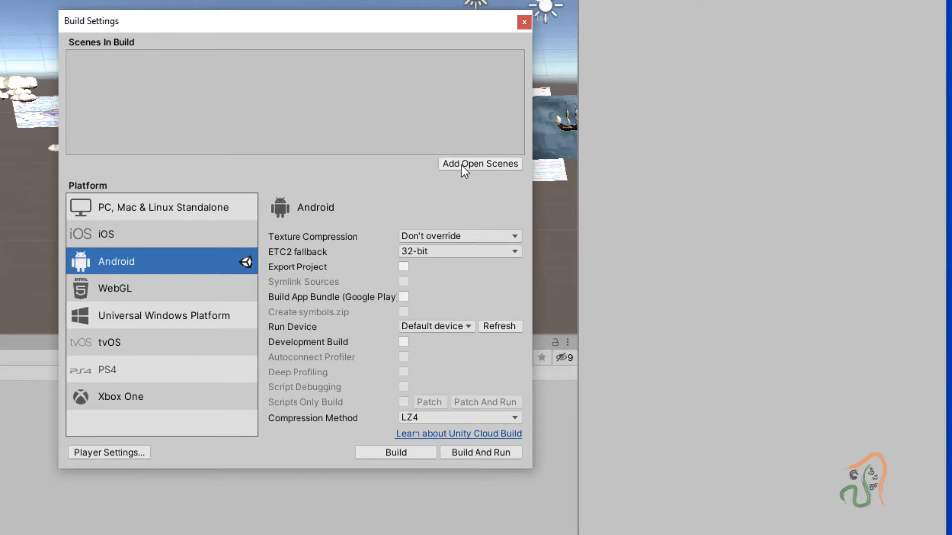
{"action": "left_click", "coordinate": [480, 163]}
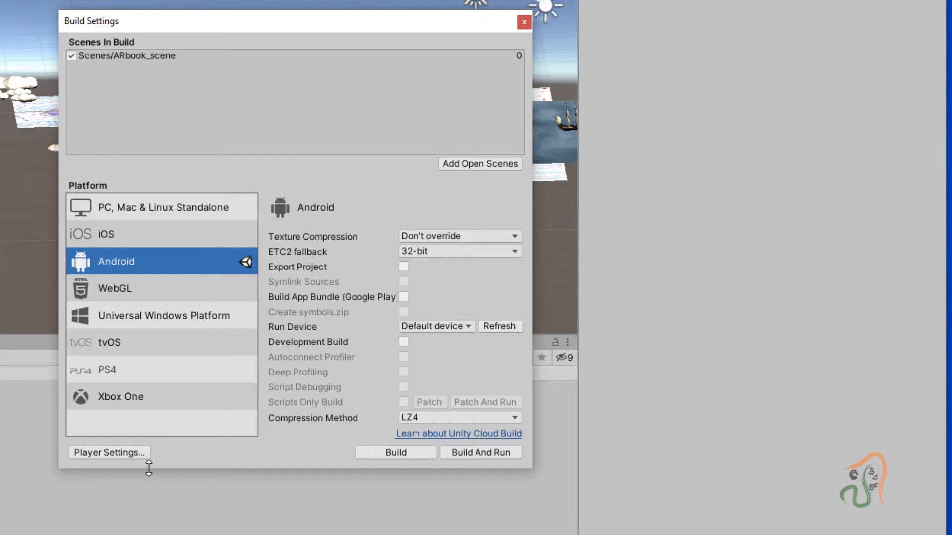
- Bring up the texture picker for the default app icon in Player Settings
{"action": "left_click", "coordinate": [109, 452]}
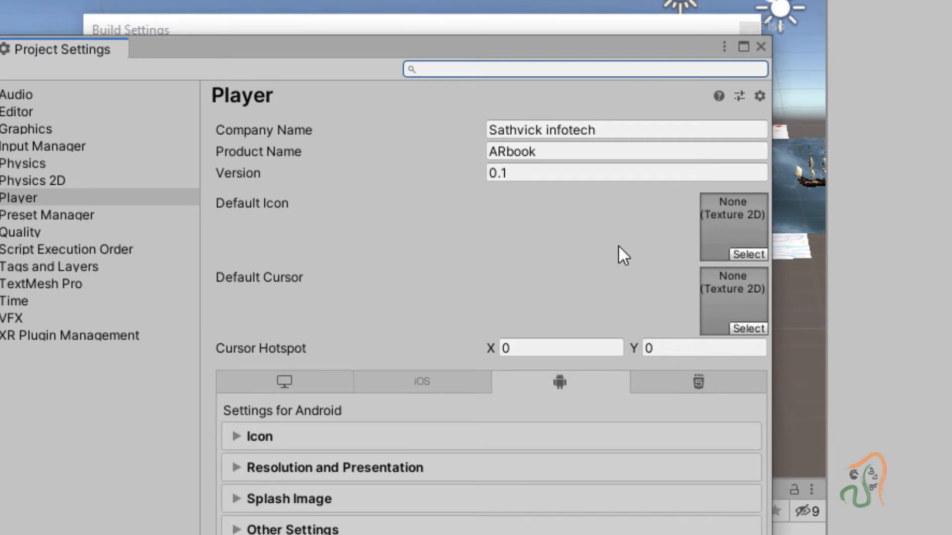
{"action": "left_click", "coordinate": [748, 254]}
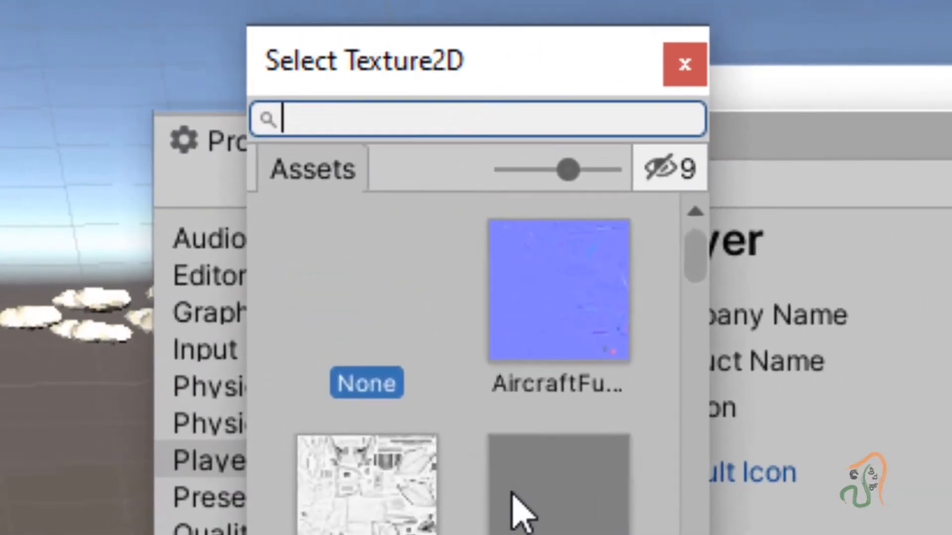
- Browse the texture picker and filter for 'co' to find the cover image icon
{"action": "scroll", "scroll_direction": "down", "scroll_amount": 3}
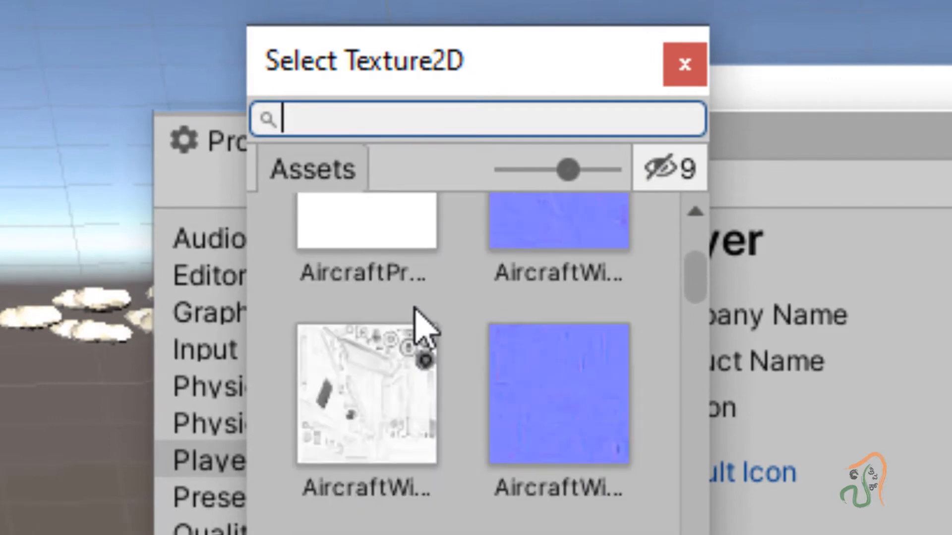
{"action": "scroll", "scroll_direction": "down", "scroll_amount": 3}
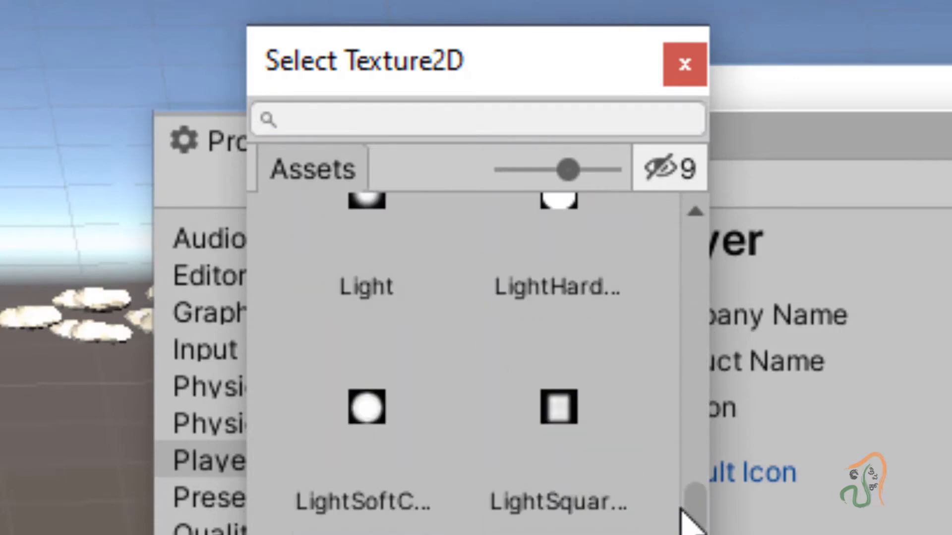
{"action": "scroll", "scroll_direction": "down", "scroll_amount": 3}
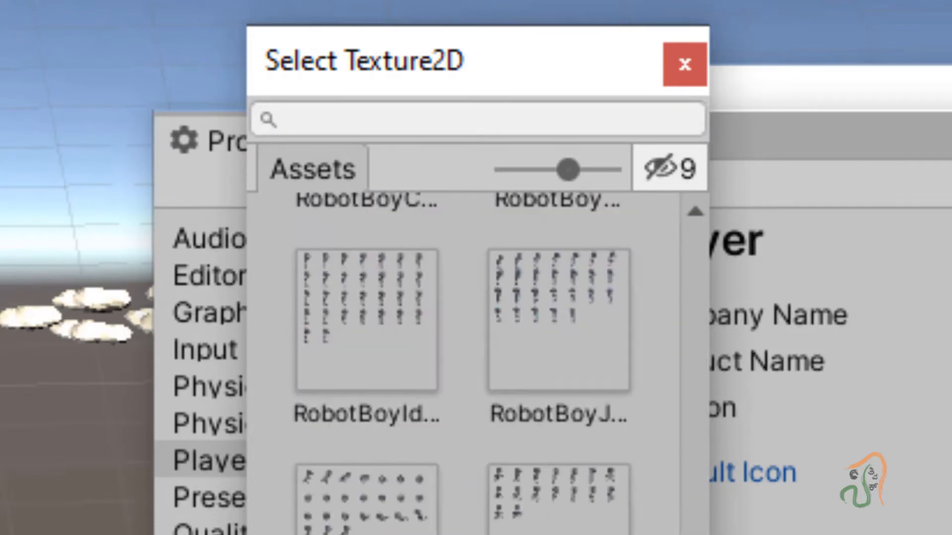
{"action": "scroll", "scroll_direction": "down", "scroll_amount": 3}
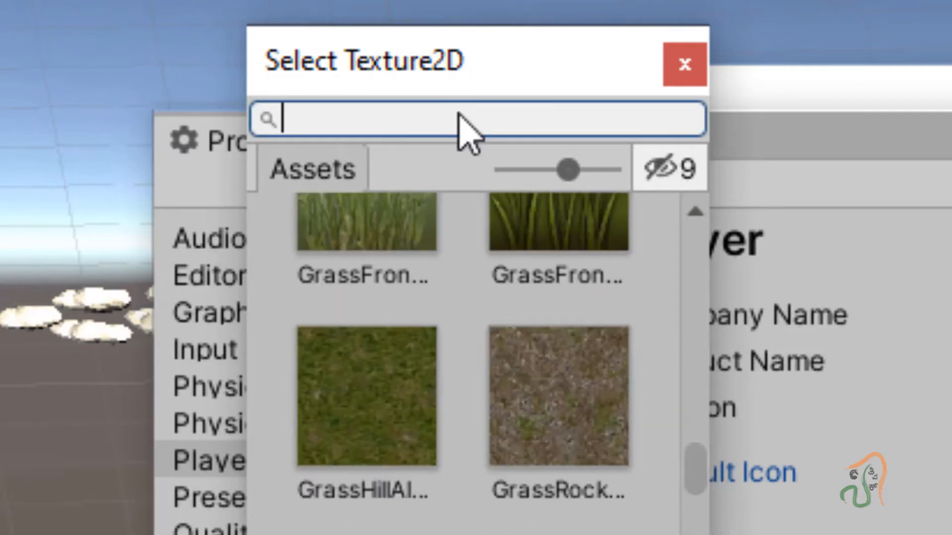
{"action": "type", "text": "co"}
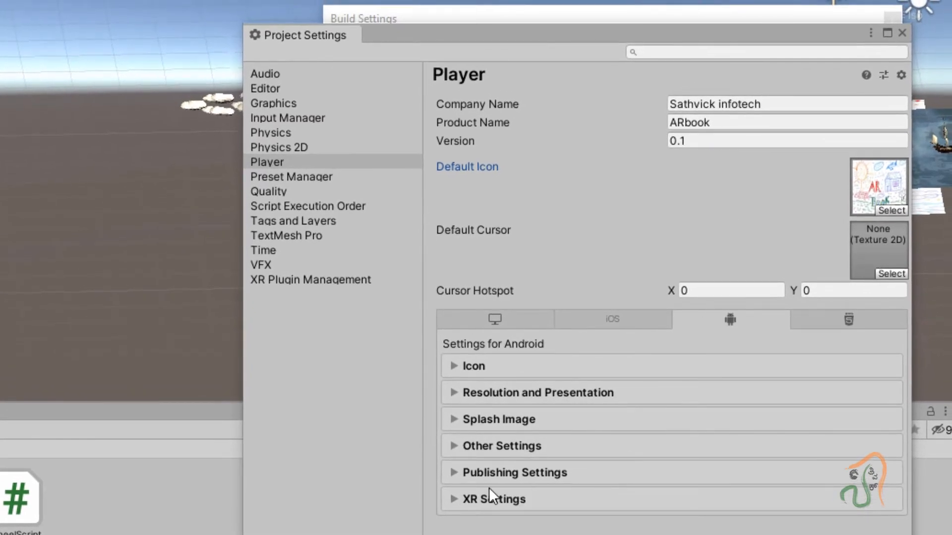
{"action": "mouse_move", "coordinate": [454, 370]}
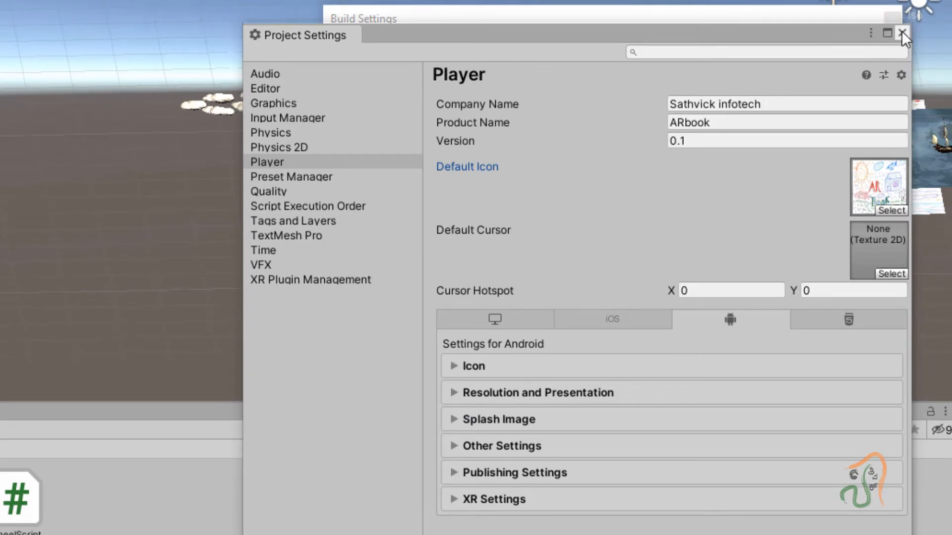
- Dismiss Project Settings and start the Android build from Build Settings
{"action": "left_click", "coordinate": [905, 33]}
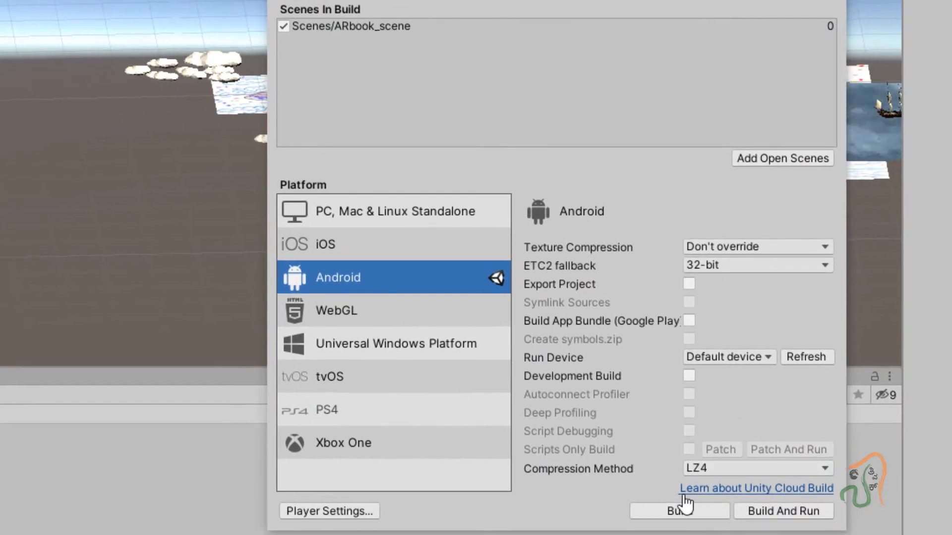
{"action": "mouse_move", "coordinate": [679, 514]}
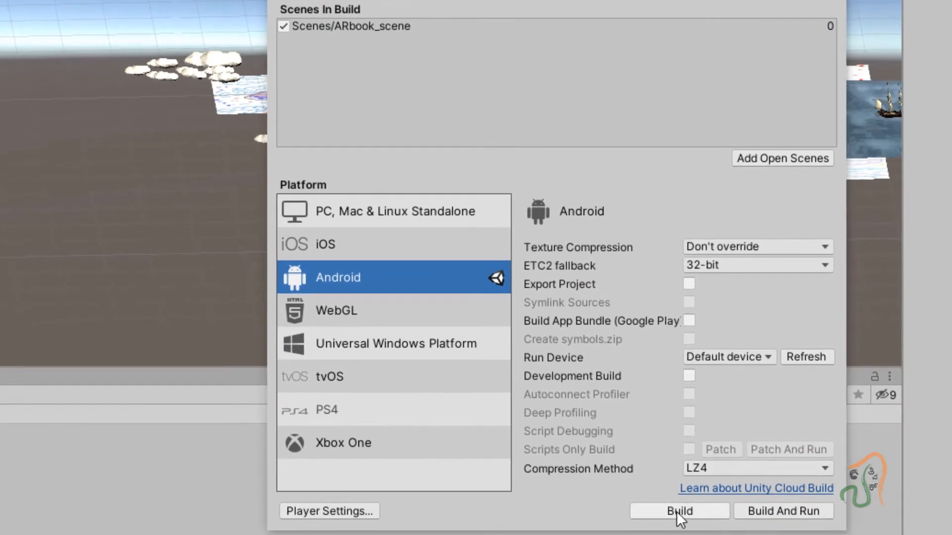
{"action": "left_click", "coordinate": [678, 511]}
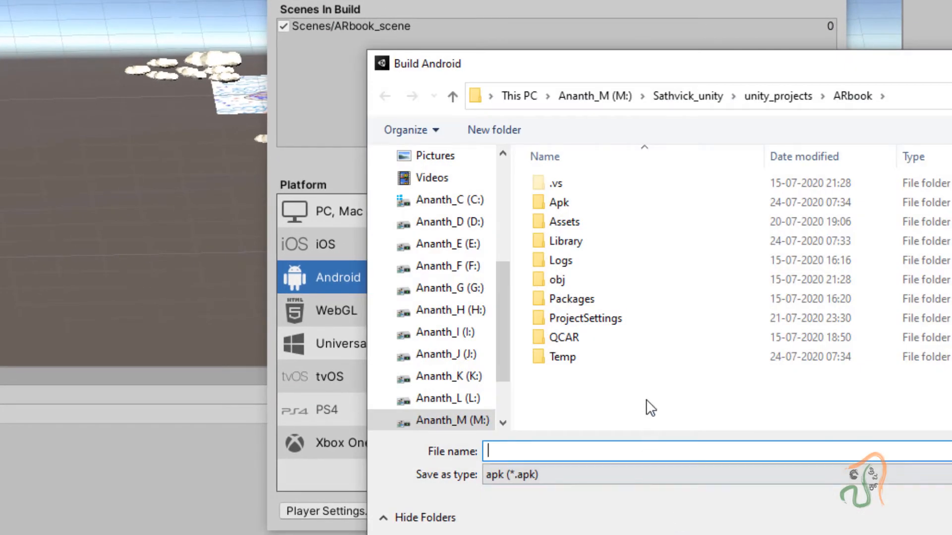
- Save the build as arbook.apk inside the project's Apk folder so the build begins
{"action": "left_click", "coordinate": [559, 202]}
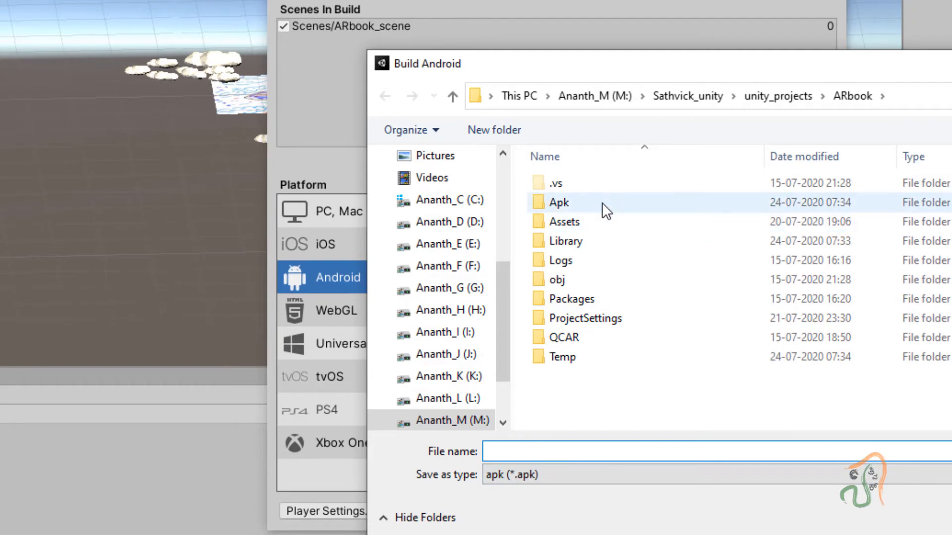
{"action": "double_click", "coordinate": [557, 202]}
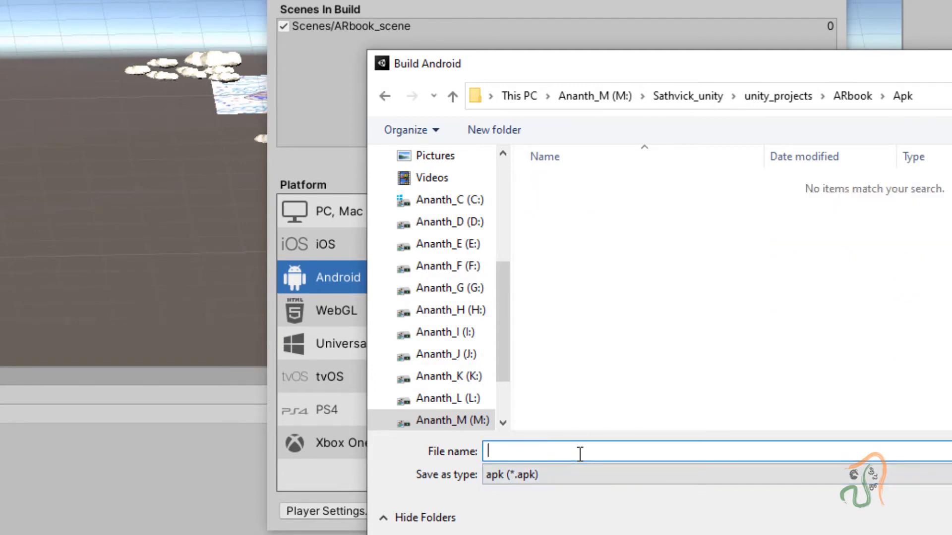
{"action": "type", "text": "arbook"}
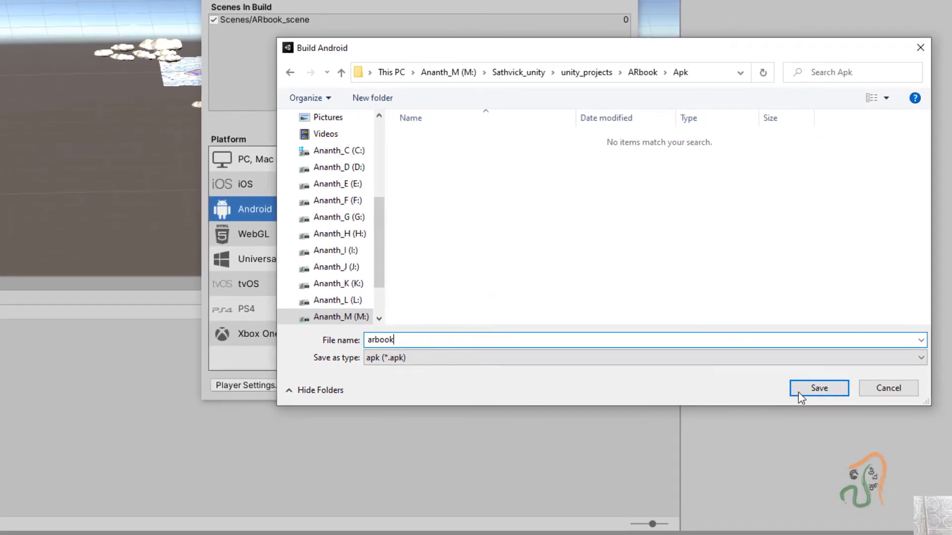
{"action": "left_click", "coordinate": [818, 387]}
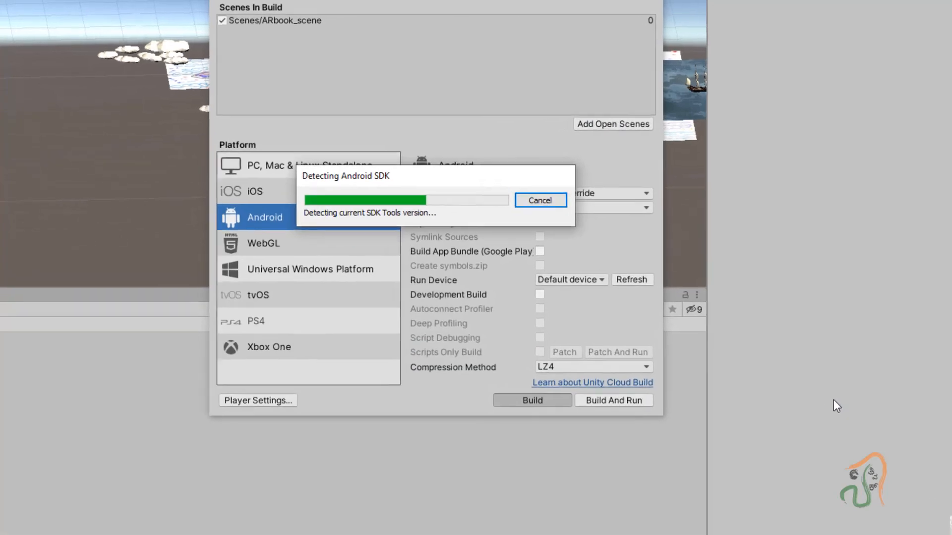